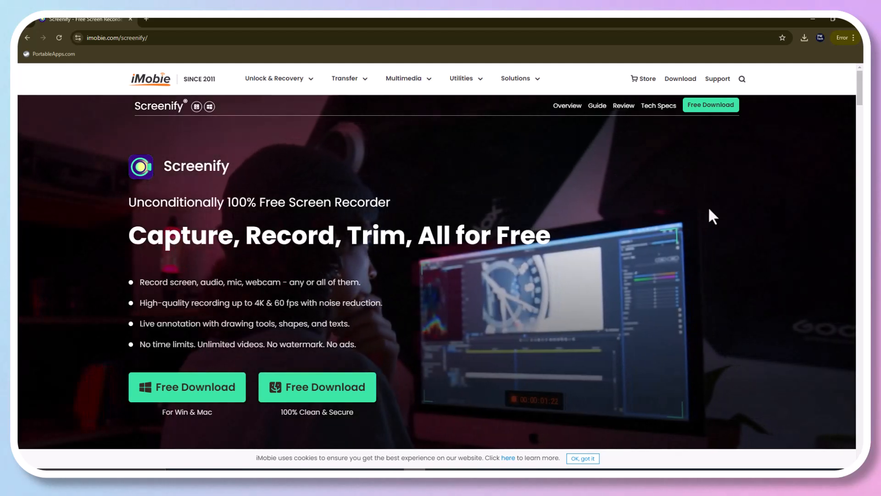
mouse_move(699, 214)
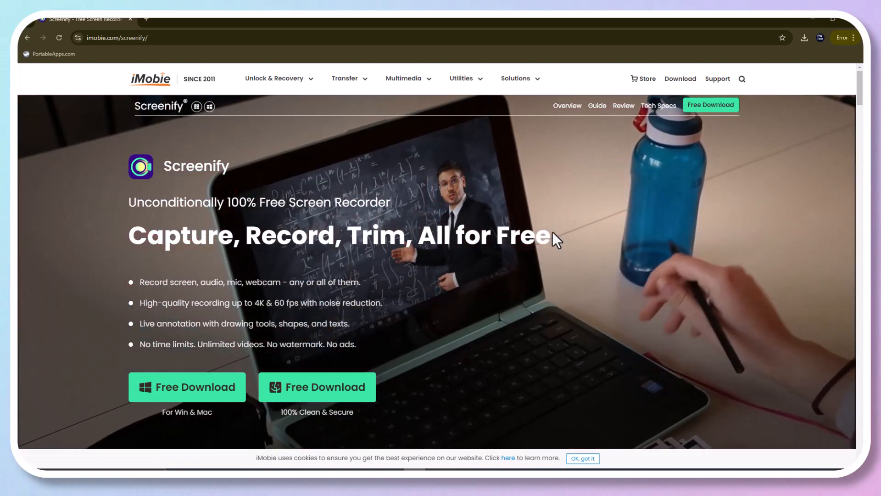
- Scroll through the Screenify product page's feature sections down to the recording-modes overview
scroll(down, 3)
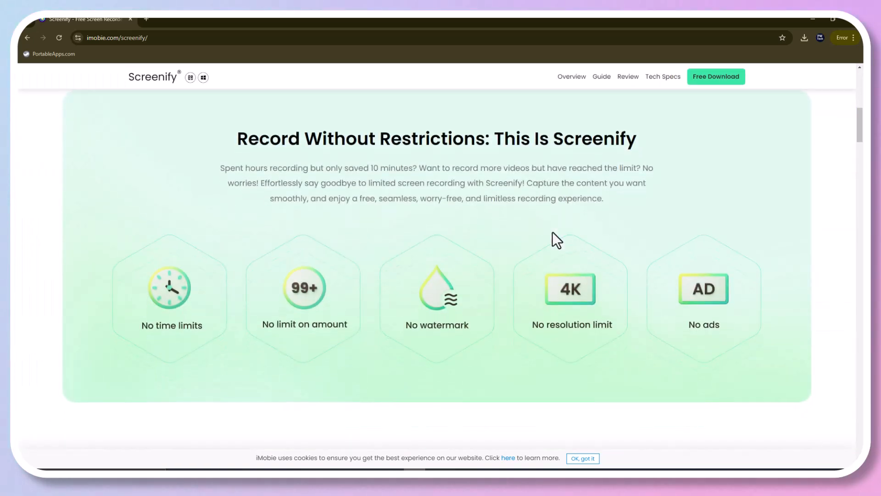
mouse_move(195, 331)
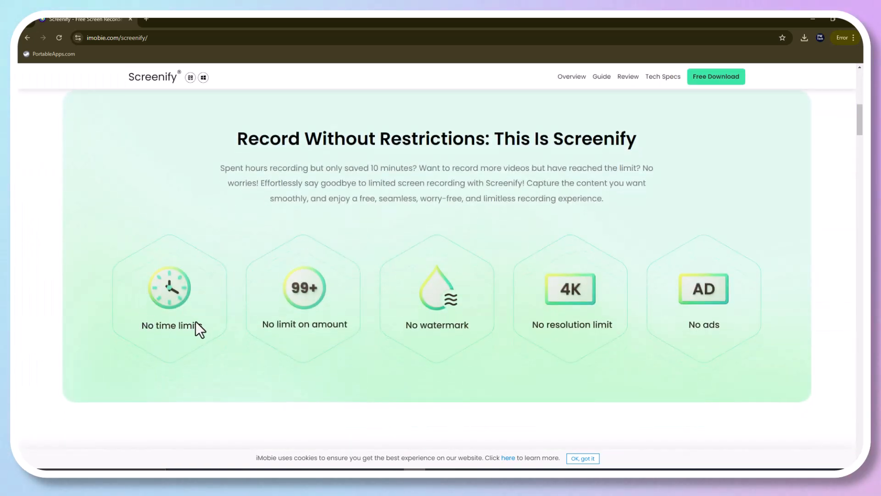
mouse_move(409, 352)
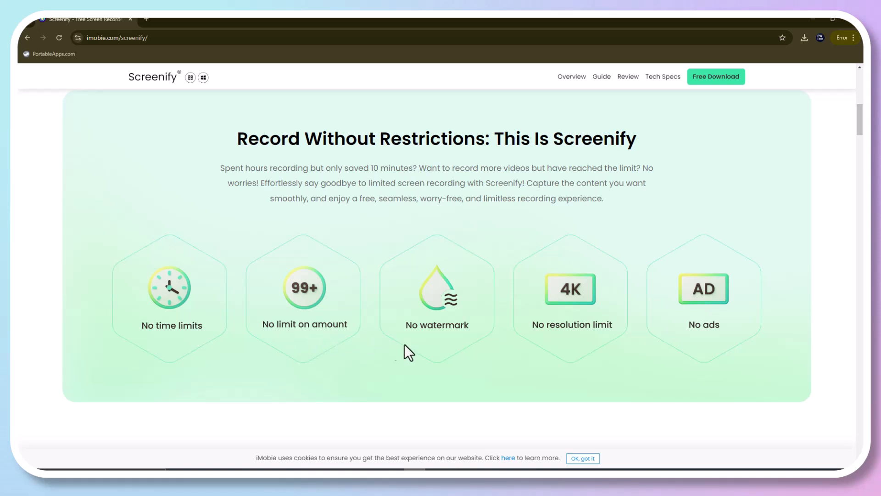
mouse_move(638, 346)
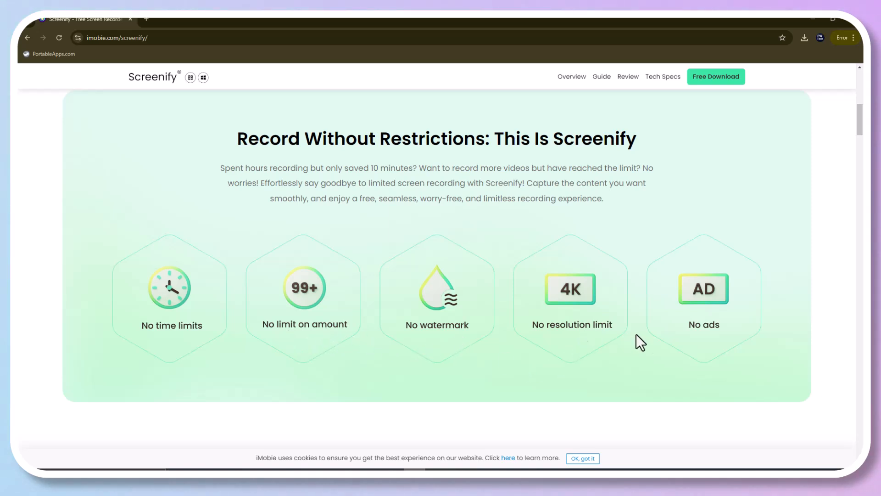
mouse_move(710, 343)
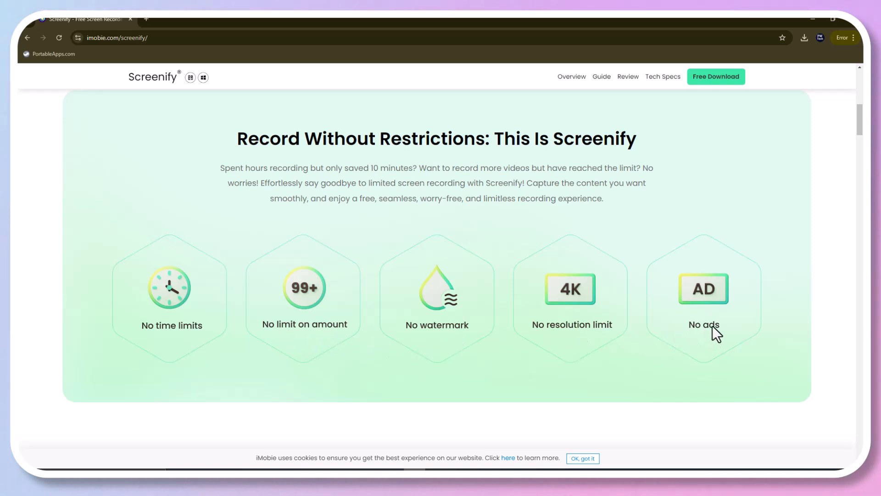
scroll(down, 3)
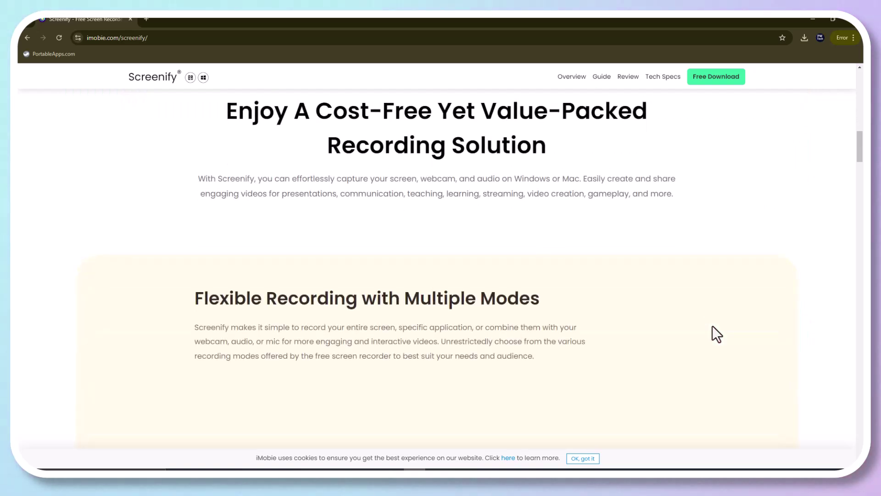
scroll(down, 3)
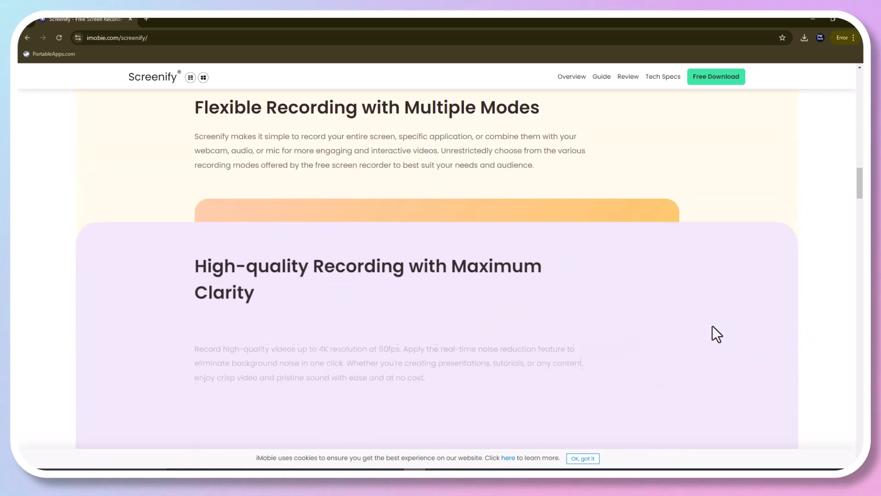
scroll(down, 3)
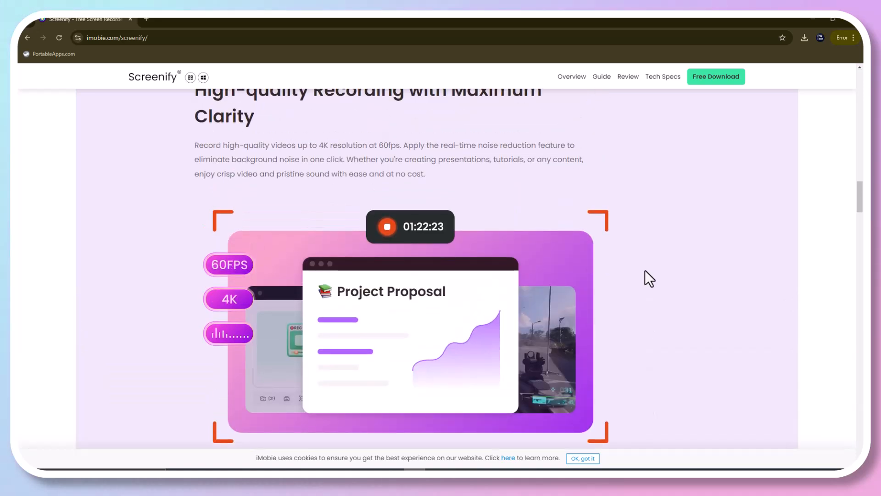
scroll(down, 3)
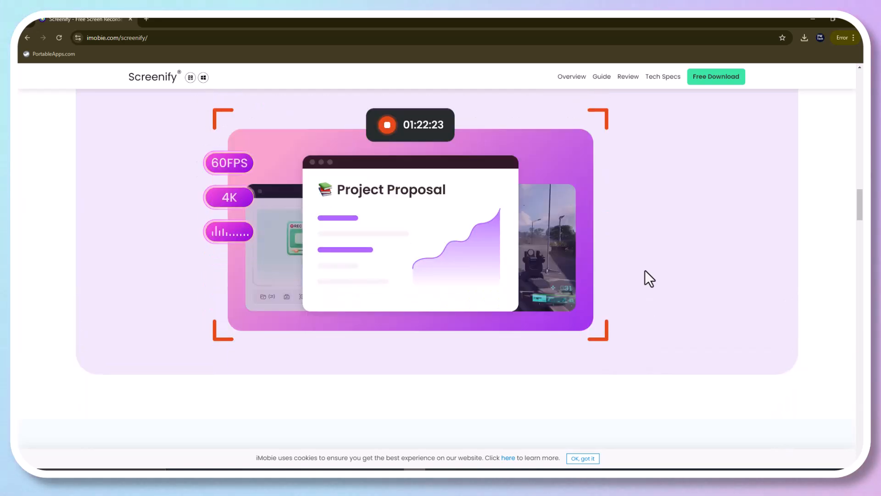
scroll(down, 3)
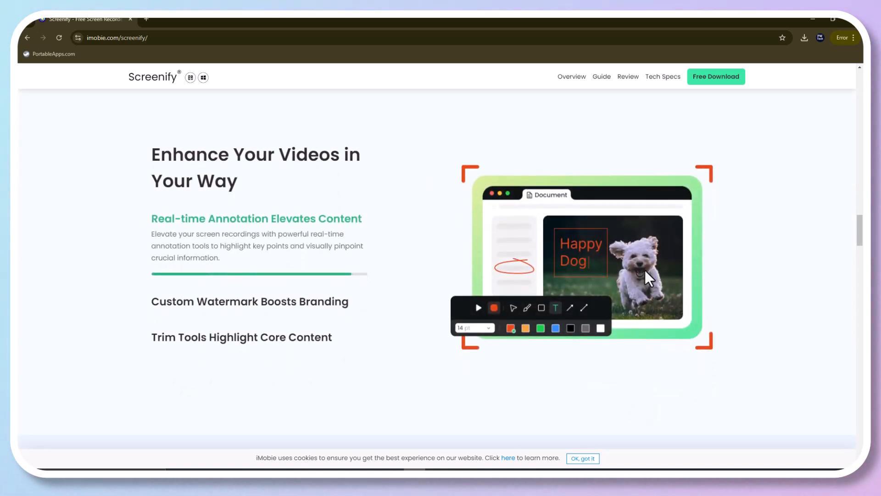
scroll(down, 3)
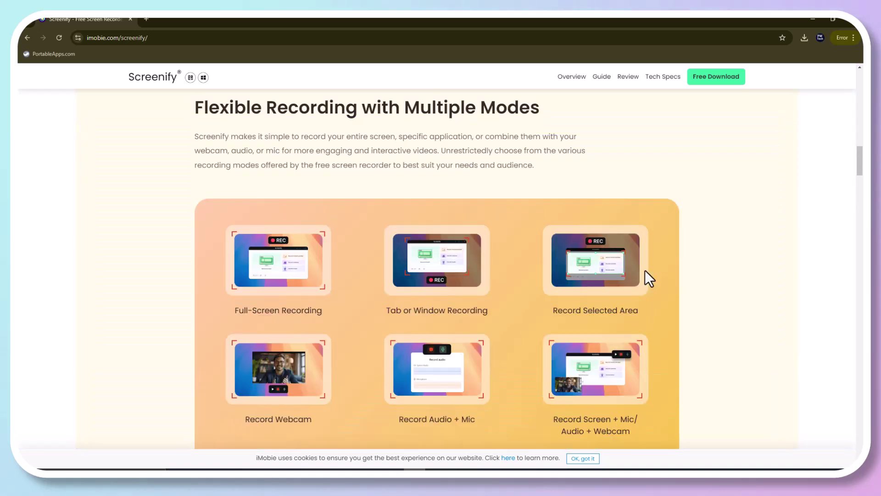
scroll(down, 3)
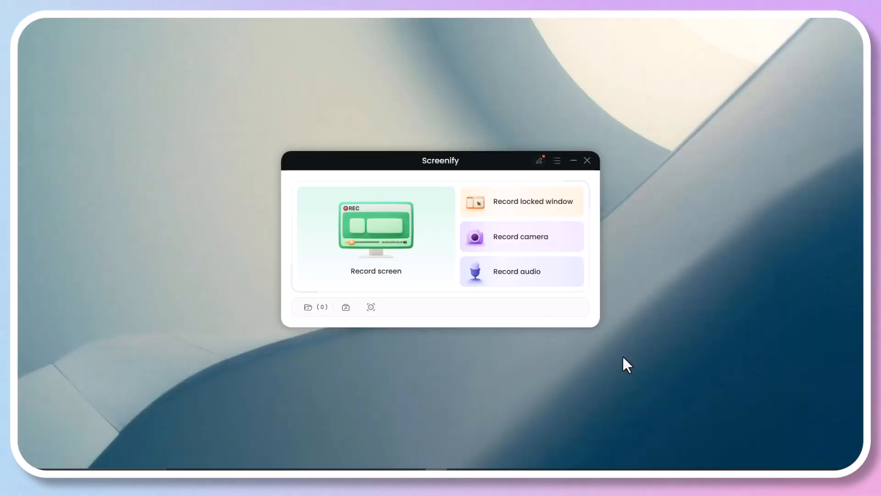
mouse_move(131, 310)
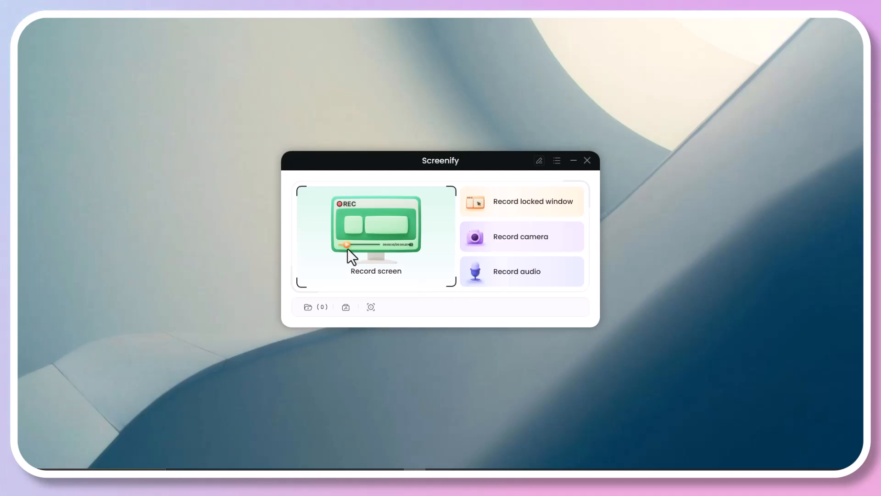
- Start a full-screen recording setup and bring up Screenify's System Settings
click(377, 227)
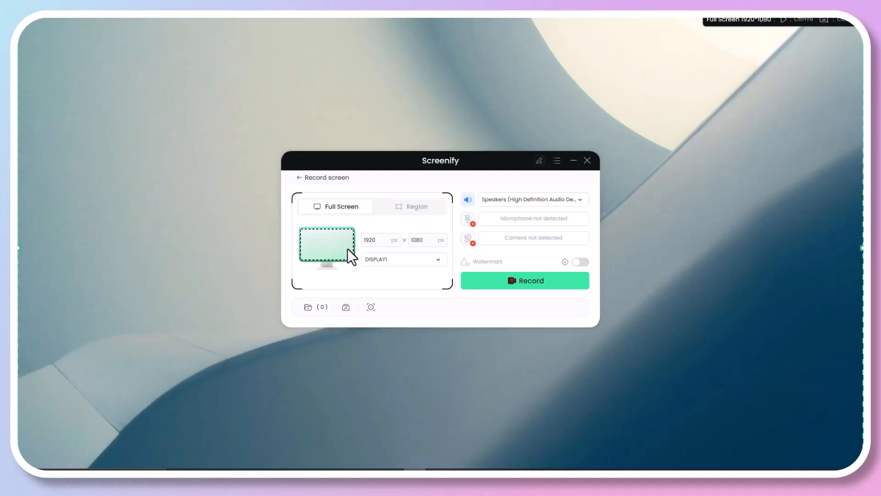
click(565, 262)
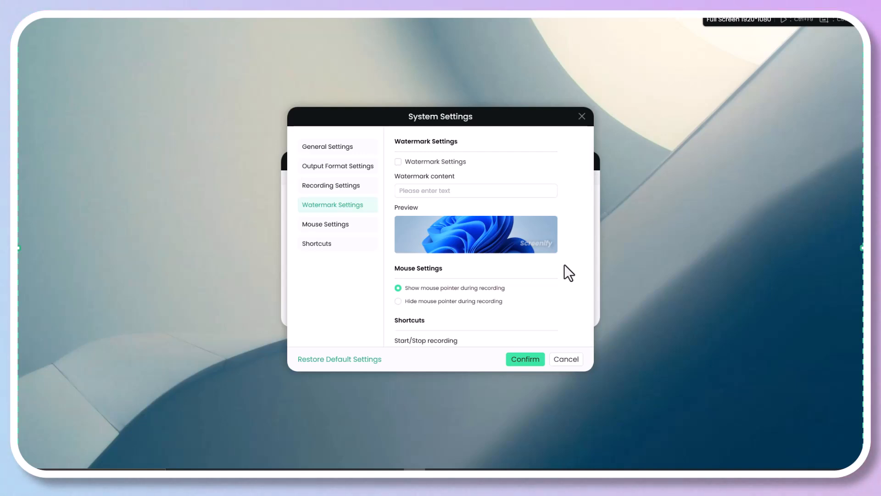
- Review Output Format Settings, keep the 30 fps frame rate and MP4/HD defaults, and confirm
click(338, 165)
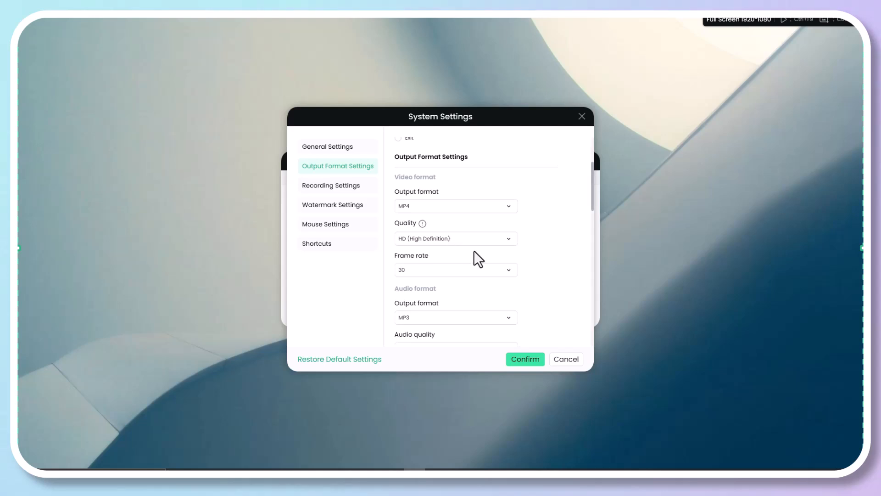
click(455, 270)
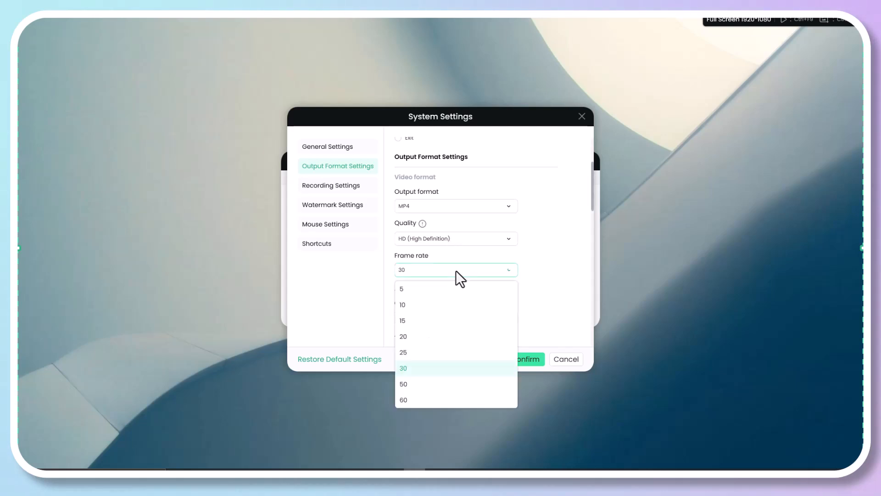
click(403, 367)
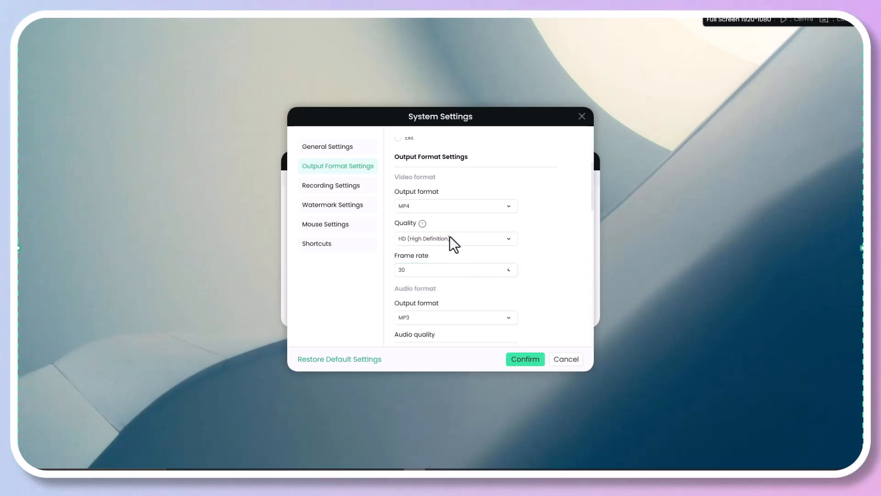
mouse_move(462, 263)
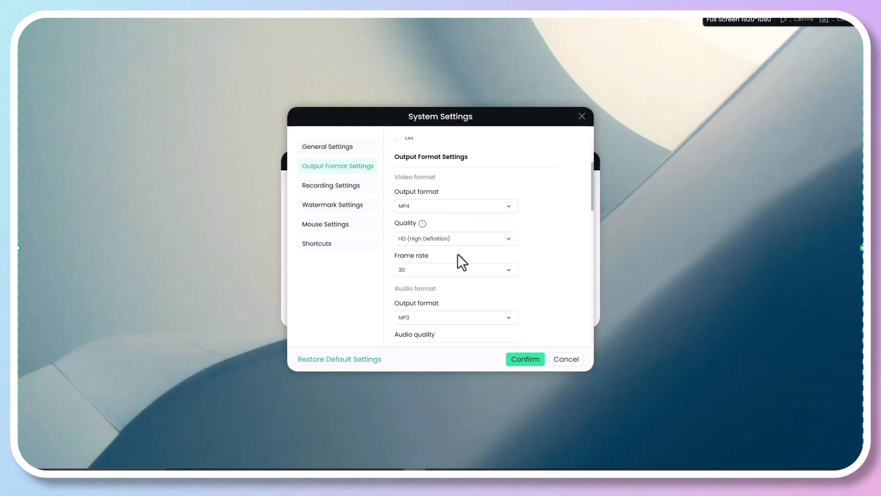
scroll(down, 3)
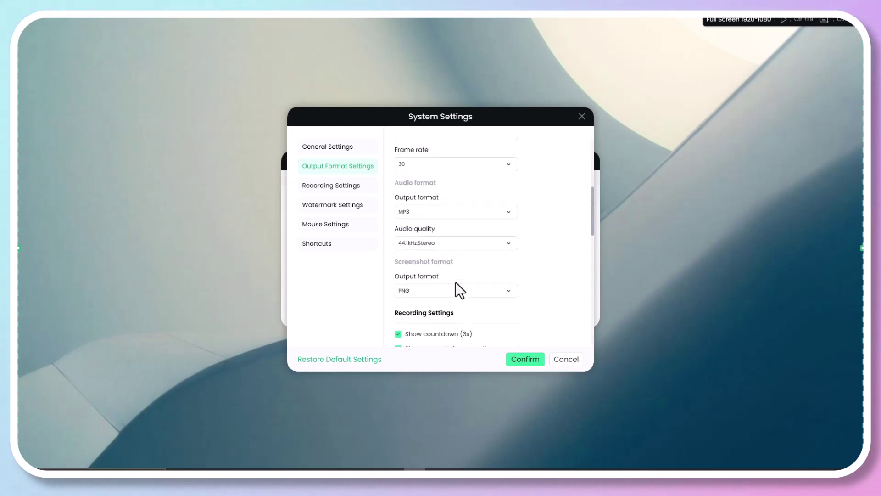
scroll(down, 3)
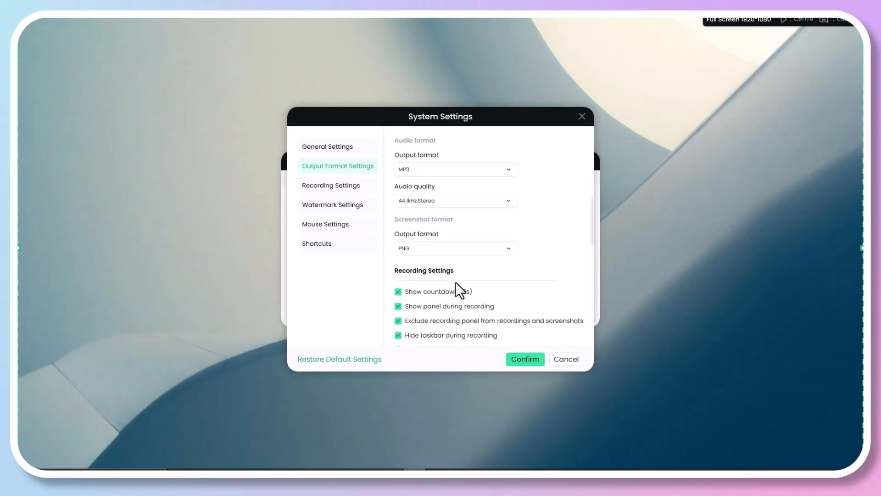
scroll(down, 3)
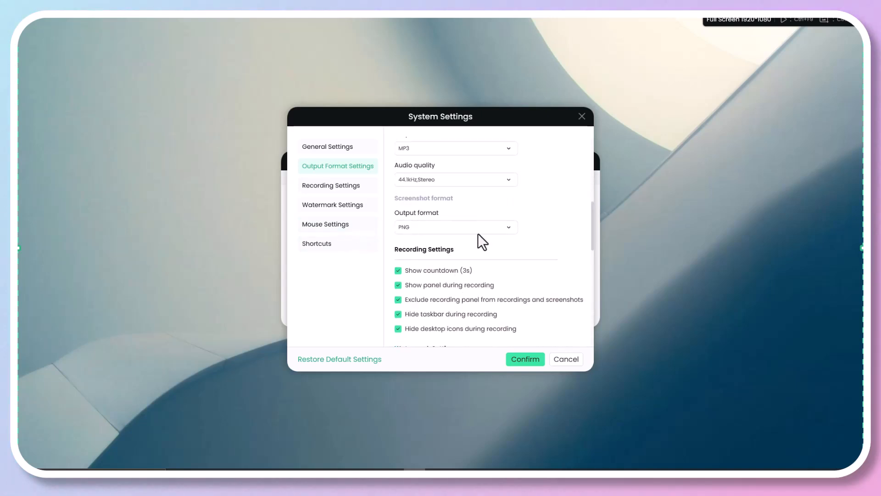
click(525, 358)
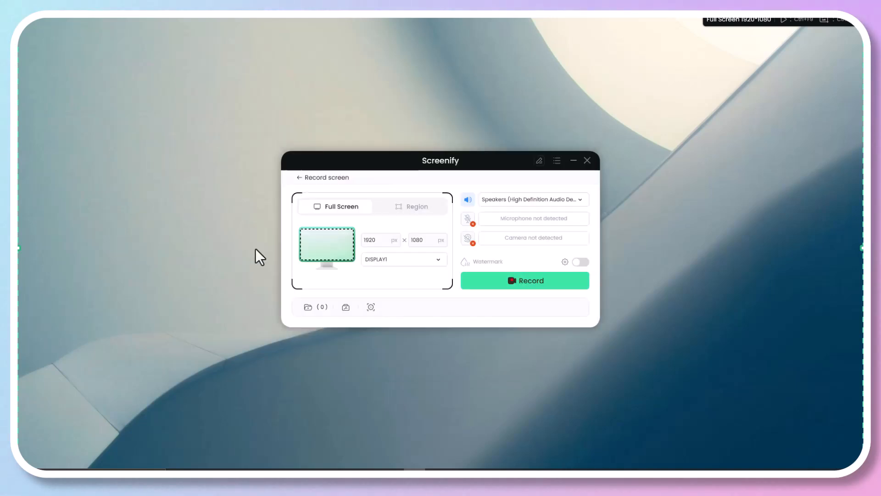
mouse_move(268, 258)
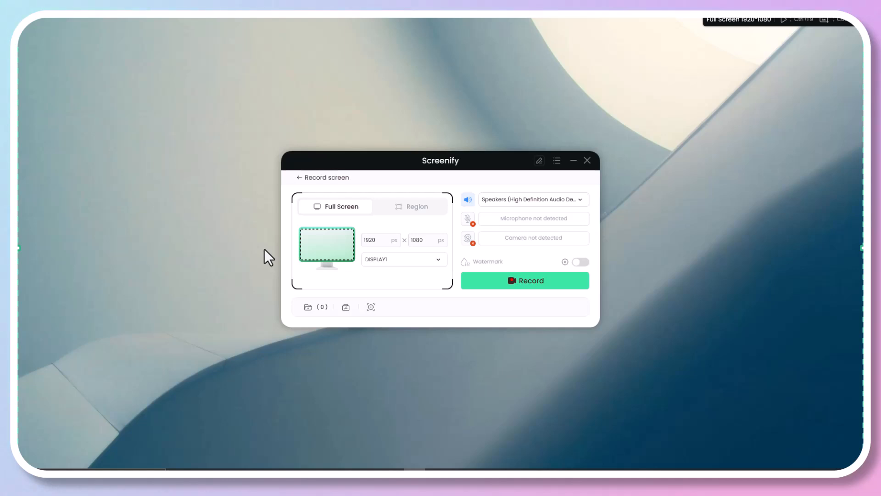
mouse_move(345, 306)
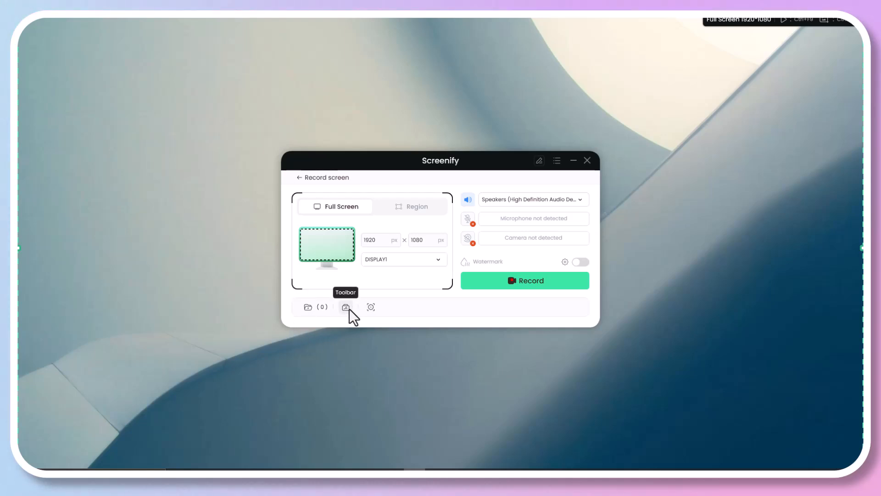
click(345, 307)
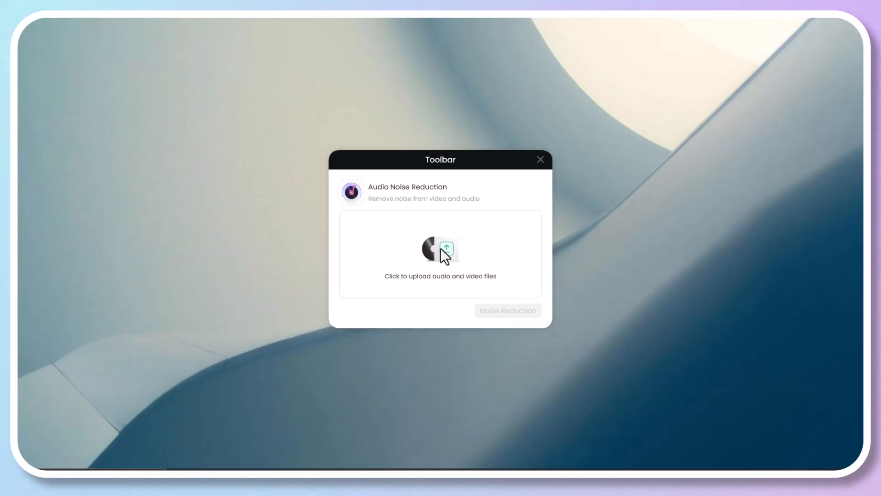
click(441, 253)
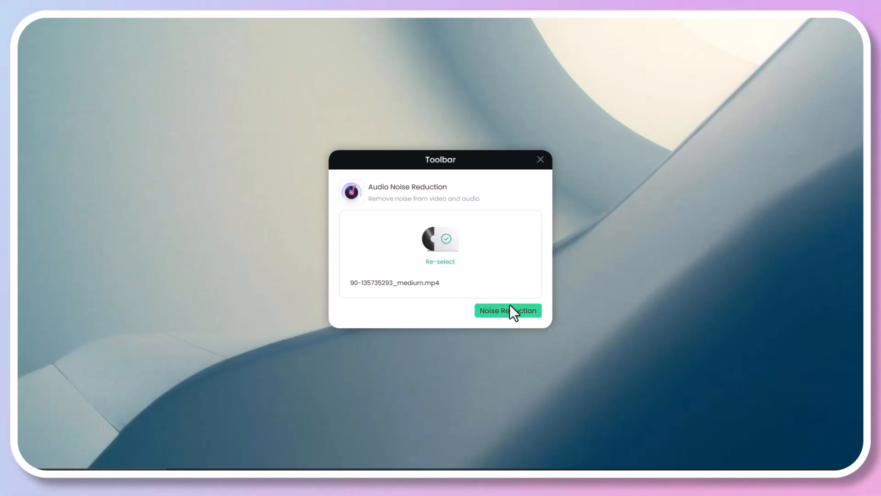
click(508, 310)
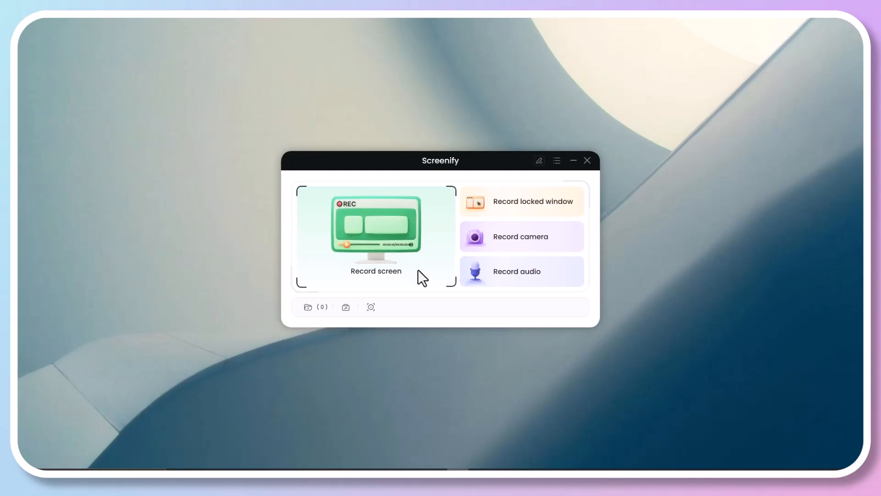
mouse_move(521, 220)
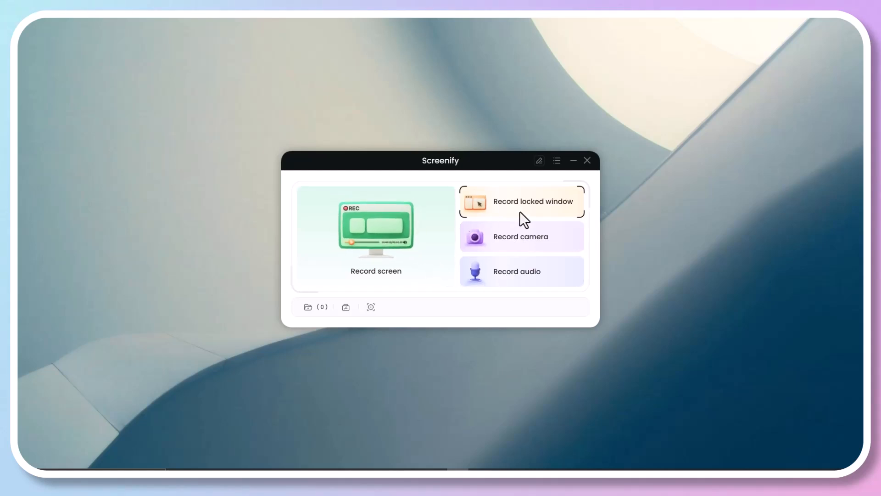
mouse_move(448, 249)
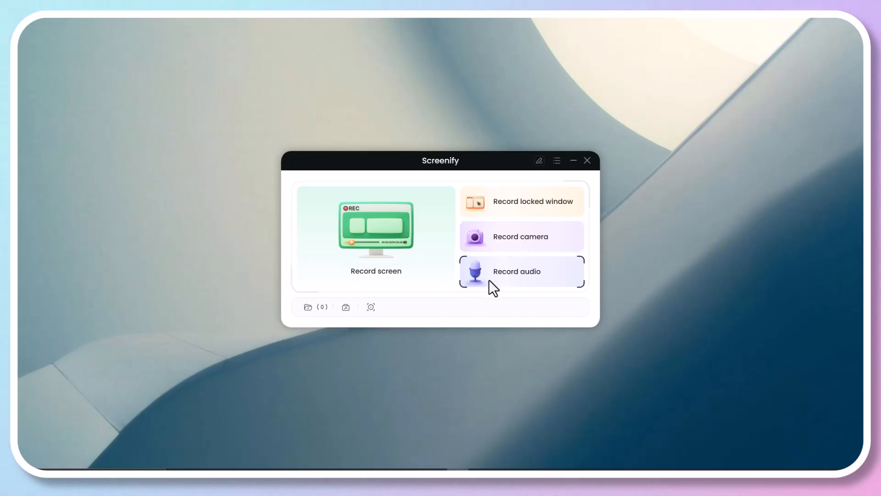
mouse_move(485, 306)
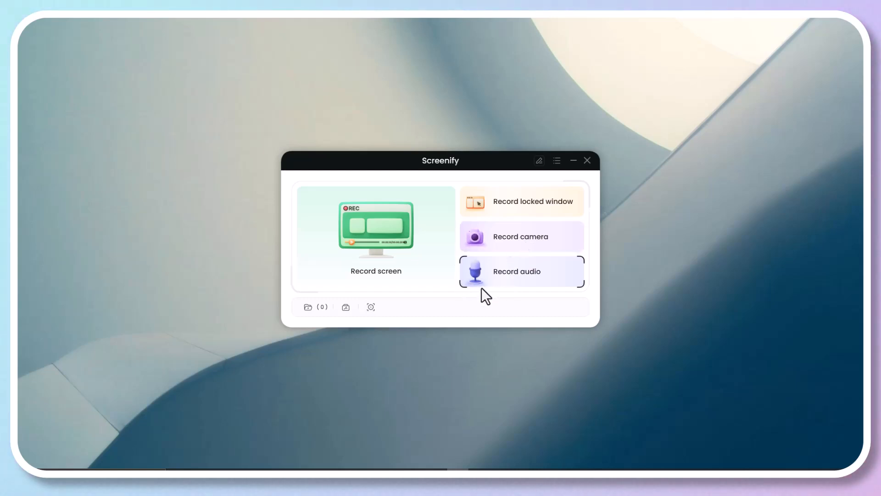
- Bring up the 1920×1080 screen-recording setup from the start screen
click(516, 270)
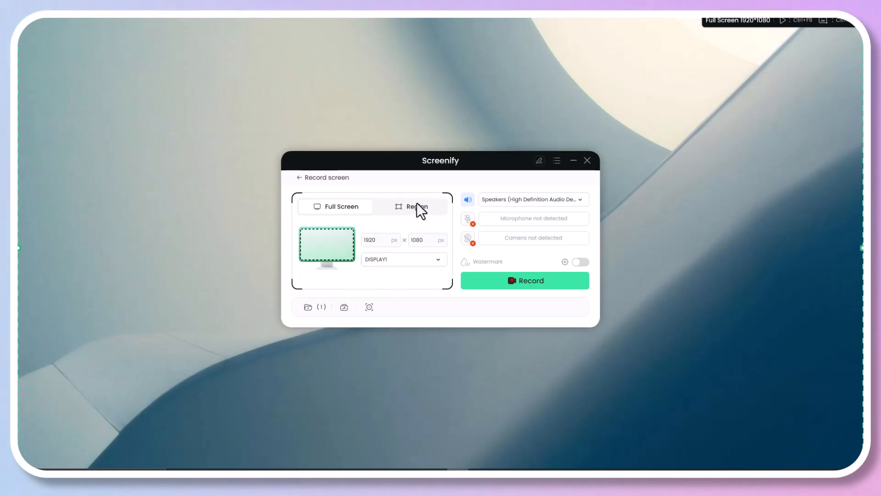
- Record a custom region and annotate it with a red line and a highlighter stroke
click(411, 206)
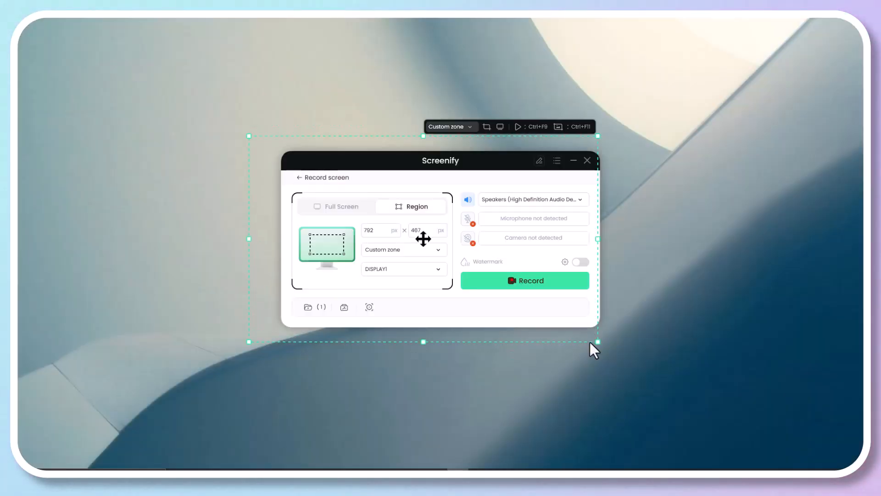
click(524, 281)
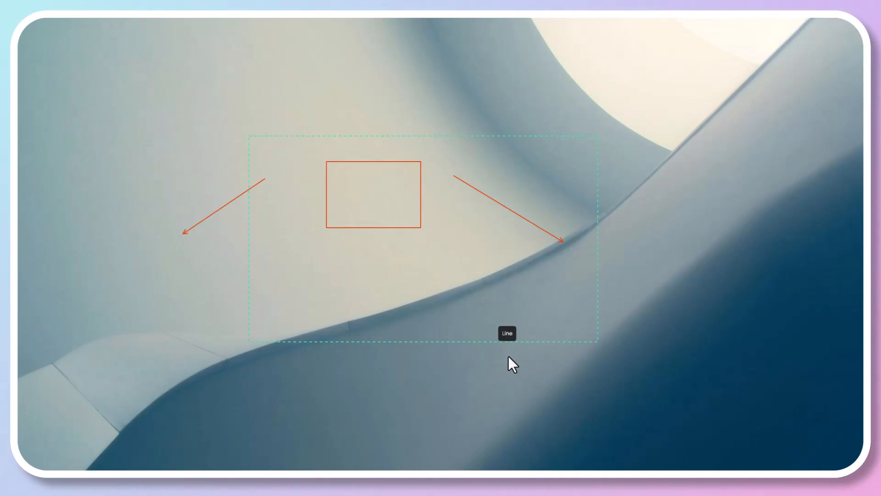
drag(314, 256, 469, 267)
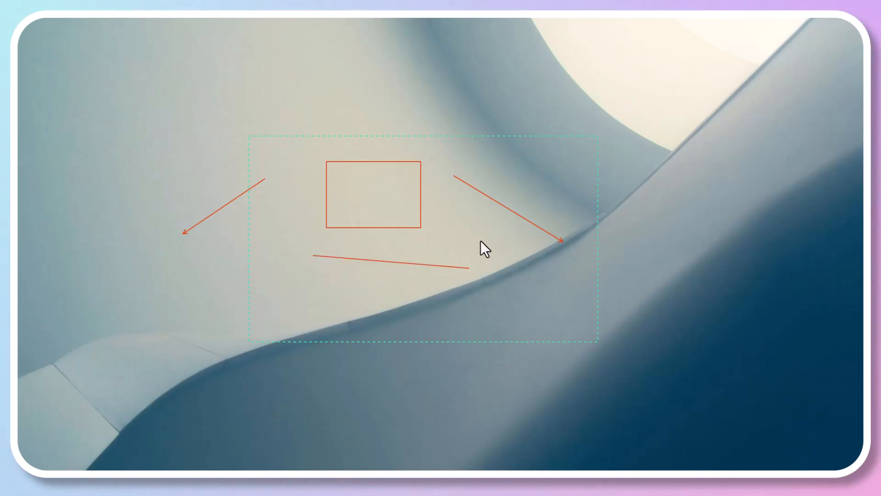
mouse_move(307, 255)
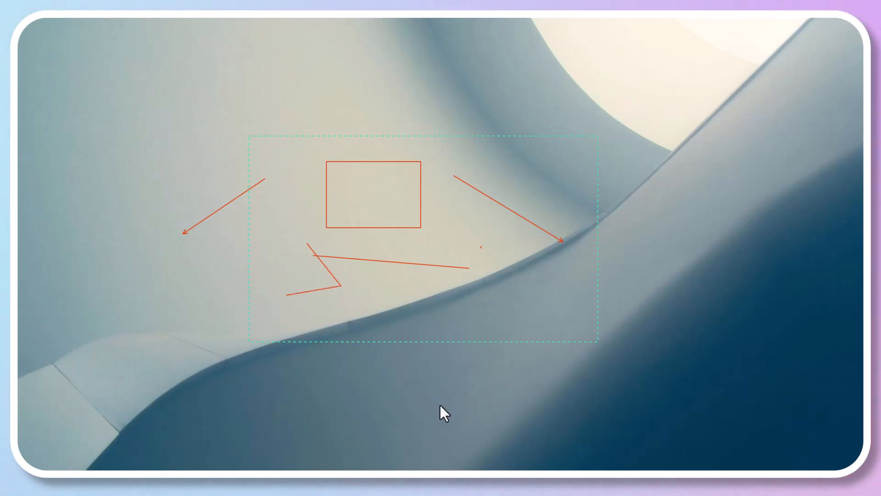
mouse_move(434, 391)
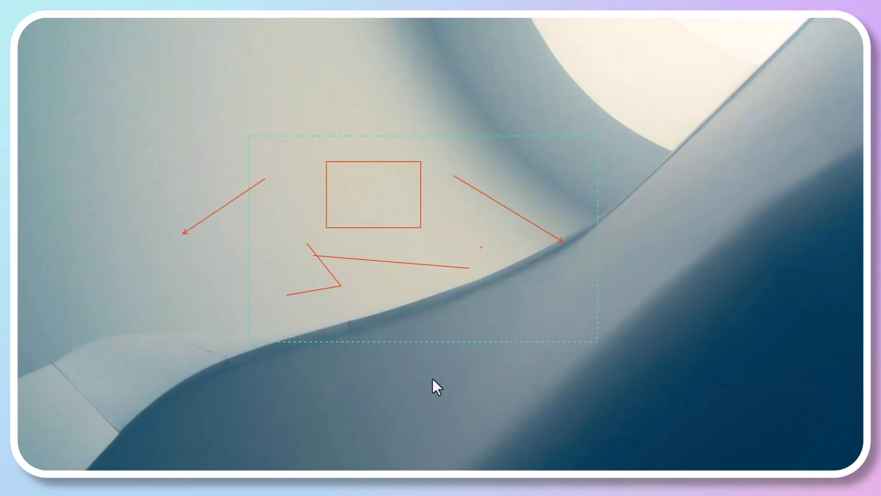
drag(464, 229, 508, 281)
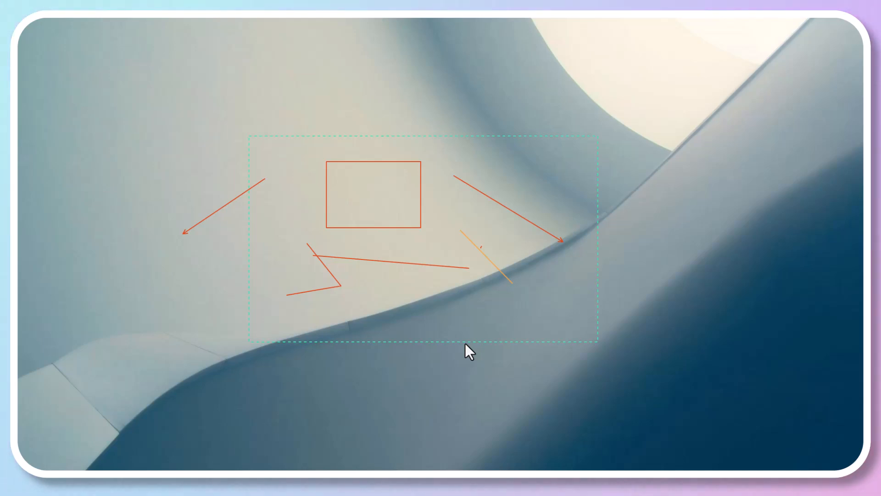
mouse_move(394, 383)
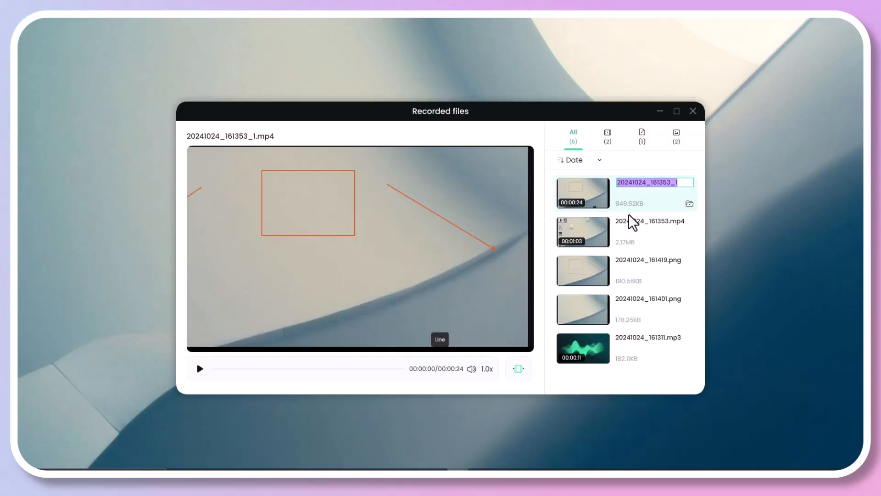
- Trim 20241024_161353_1.mp4 in Recorded files by moving a trim handle to shorten the clip
click(582, 271)
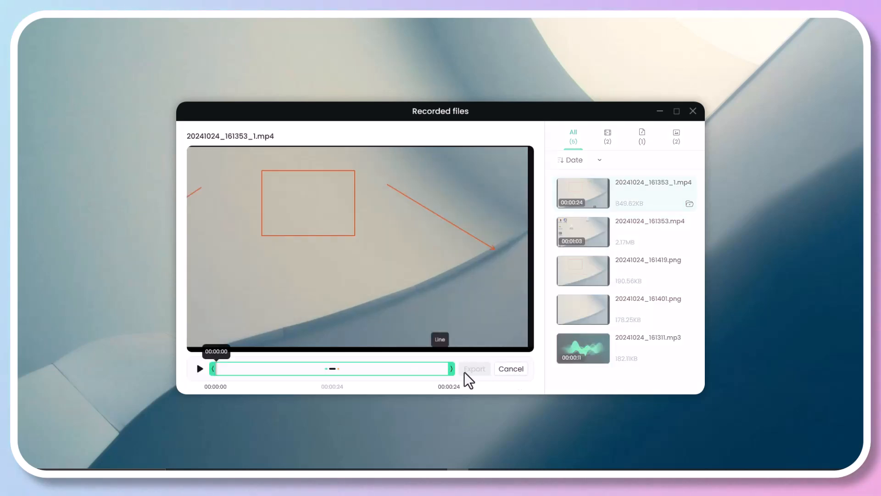
drag(212, 369, 305, 371)
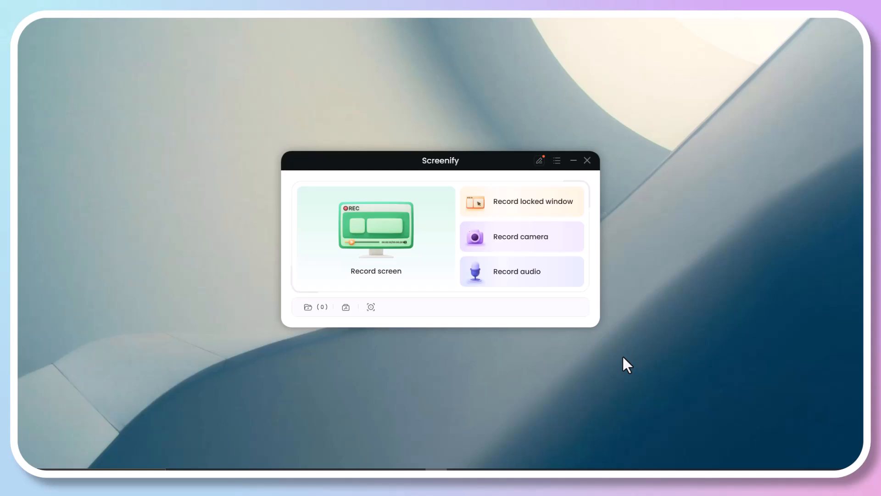
mouse_move(175, 345)
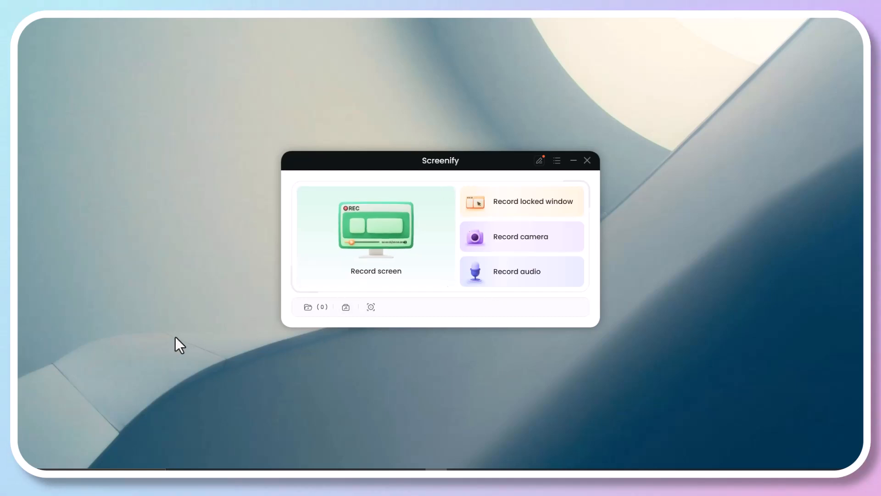